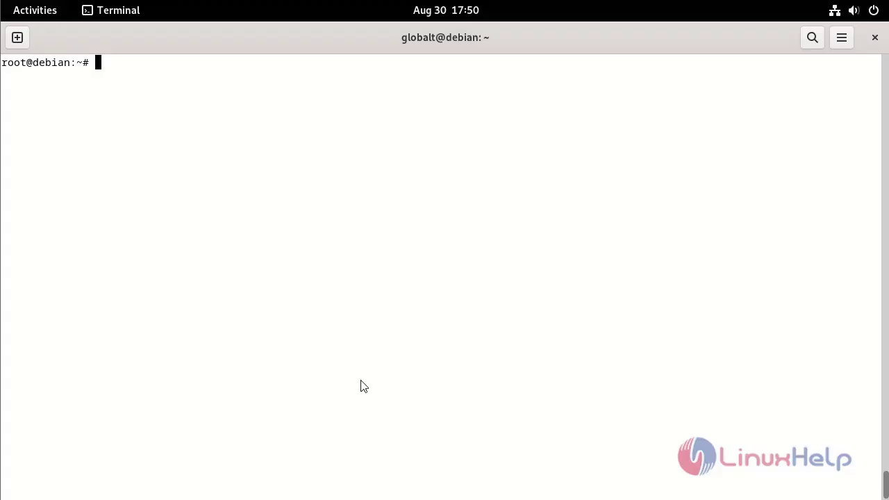
mouse_move(360, 380)
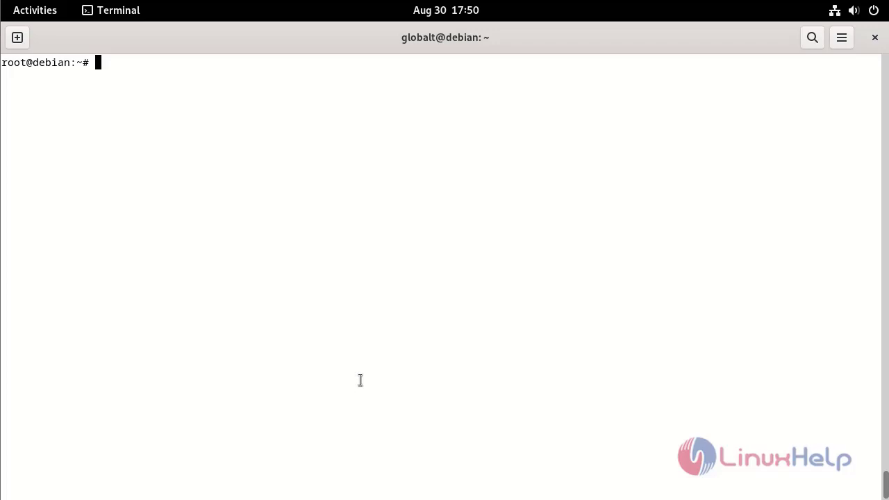
- Confirm Debian 12 (bookworm) with lsb_release and install wget with apt
type("lsb_release -")
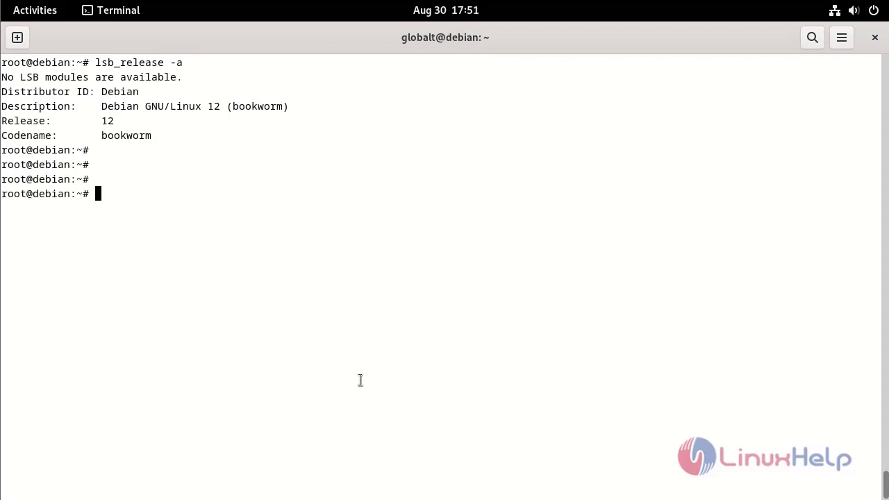
type("apt install")
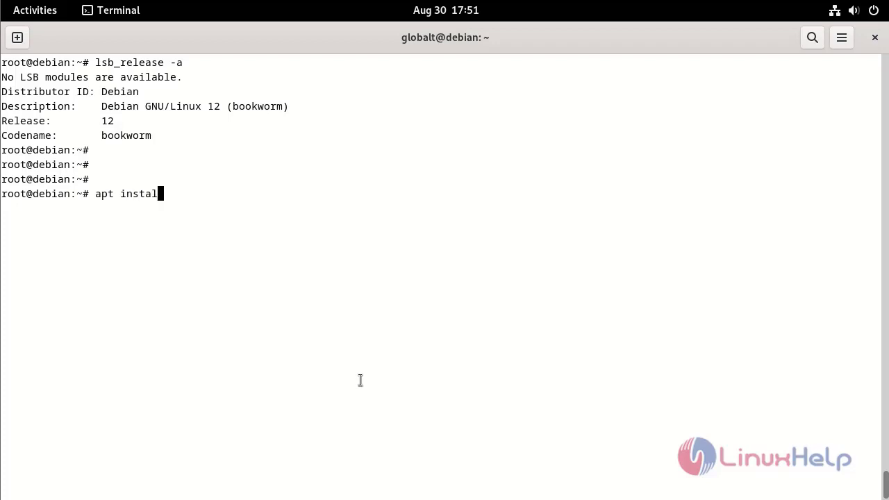
type("wget")
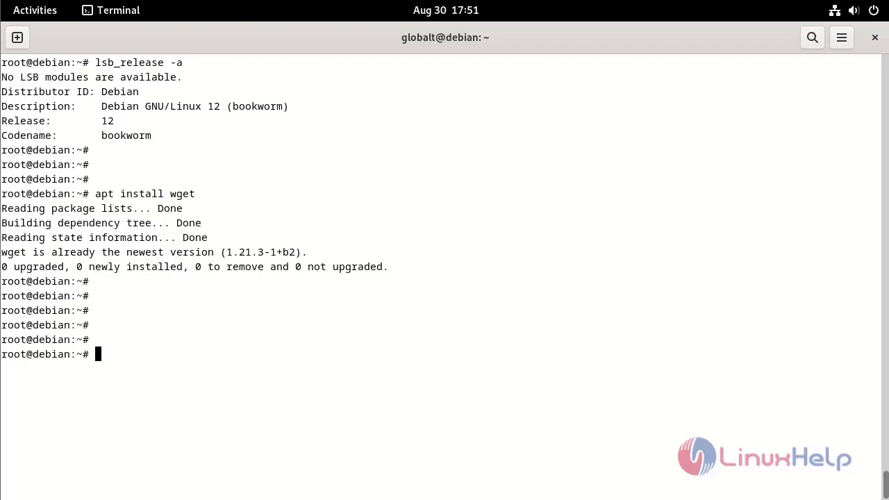
mouse_move(284, 407)
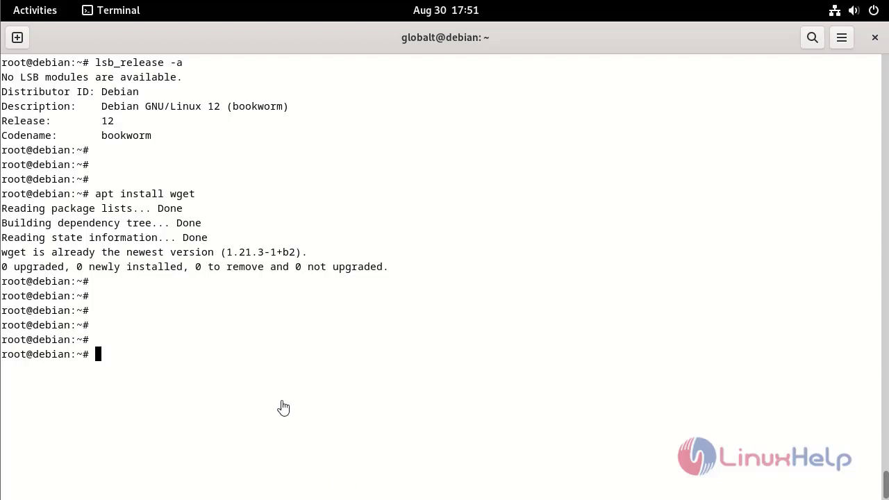
- Download the 94M minio binary from dl.min.io/server/minio/release/linux-amd64 with wget
type("wget")
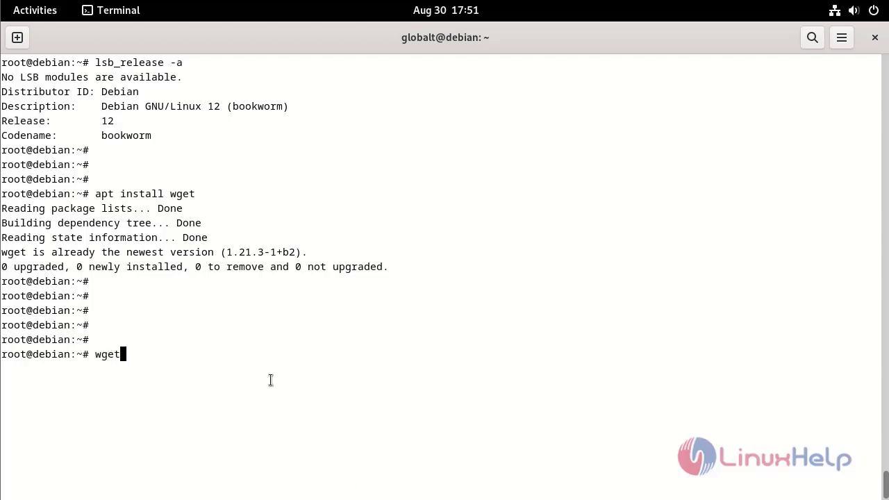
type("https:/")
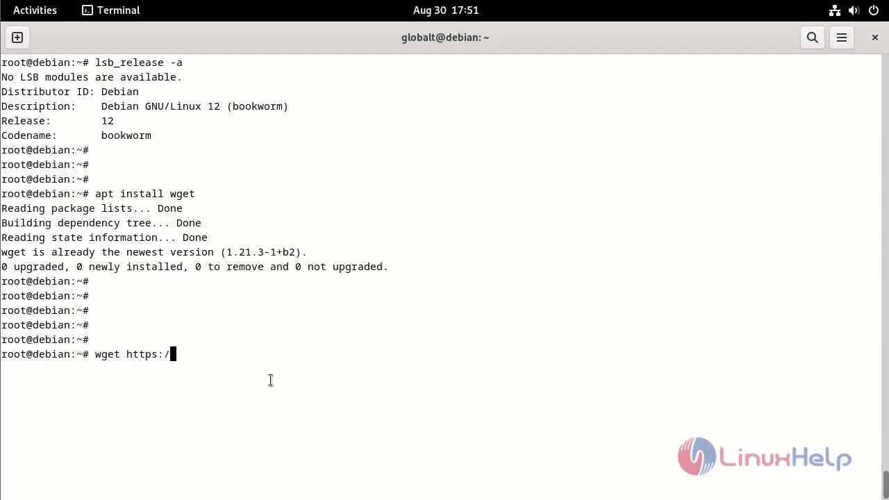
type("dl")
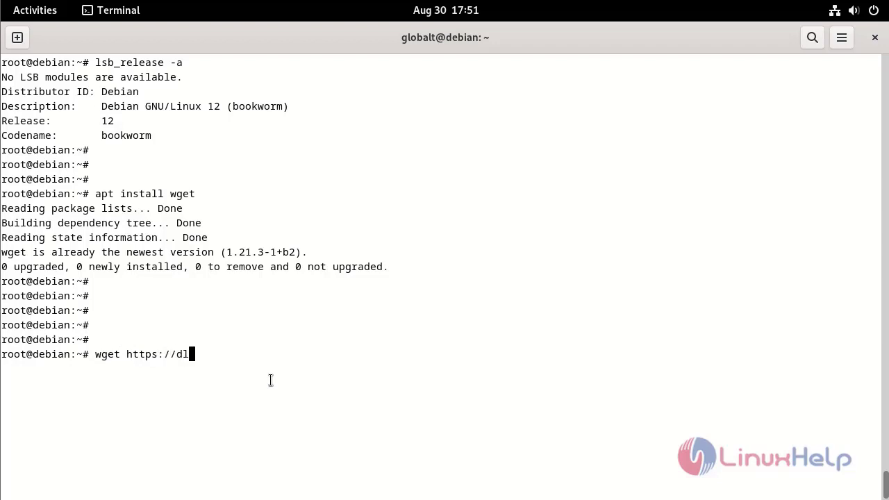
type("min")
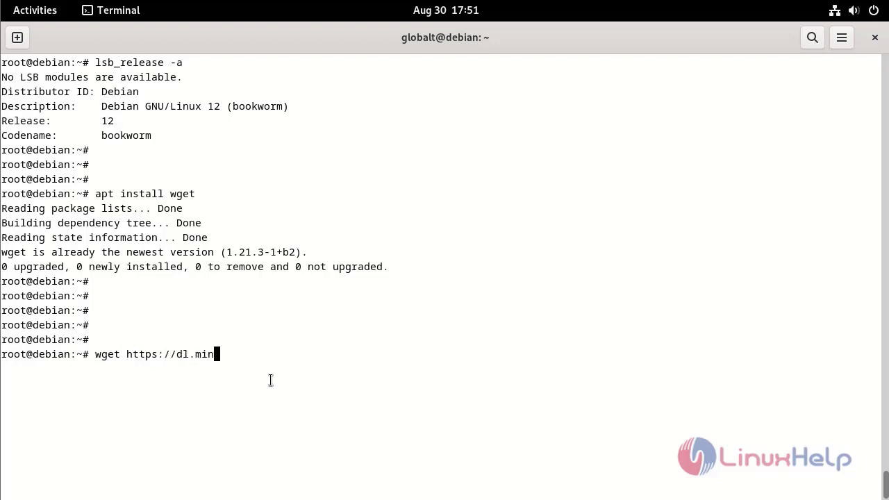
type(".io")
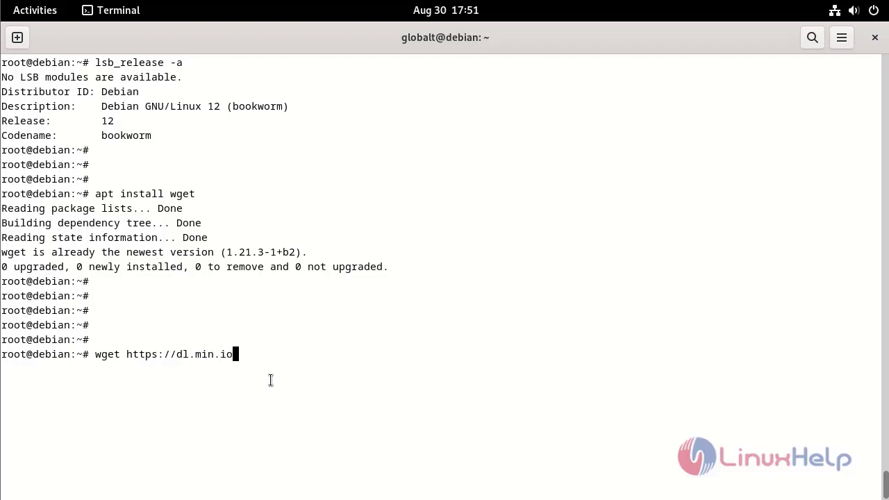
type("/server")
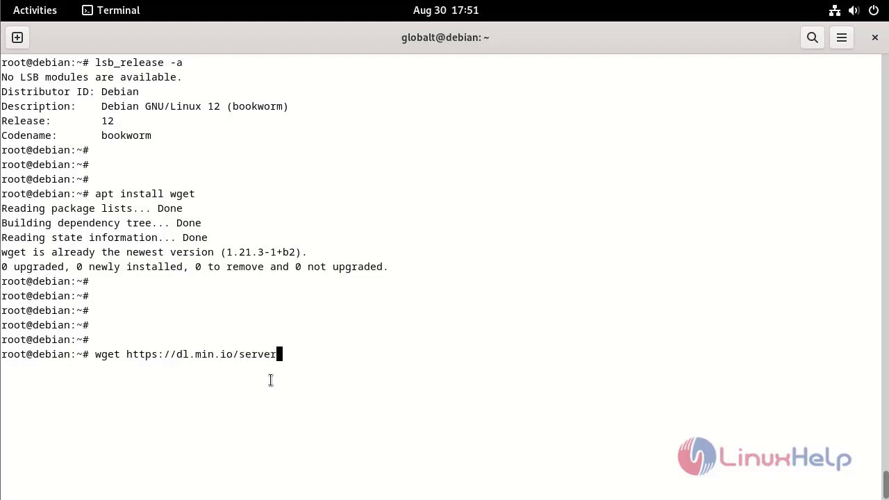
type("/minio/")
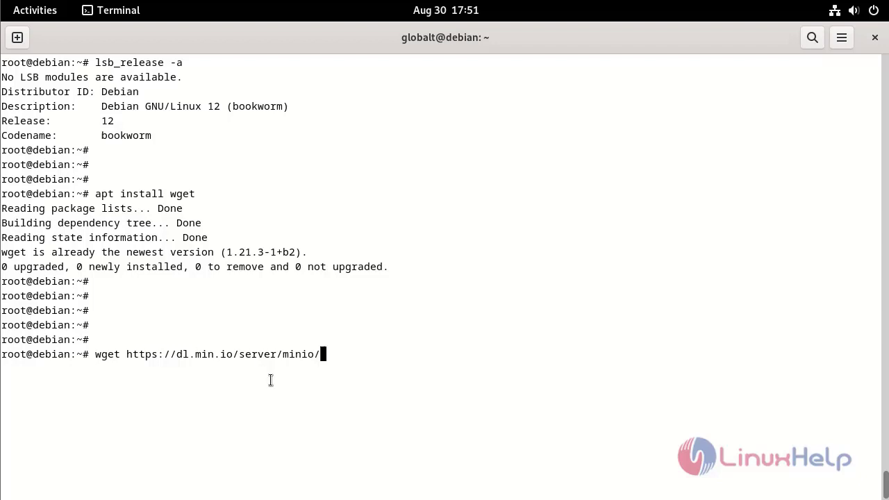
type("release")
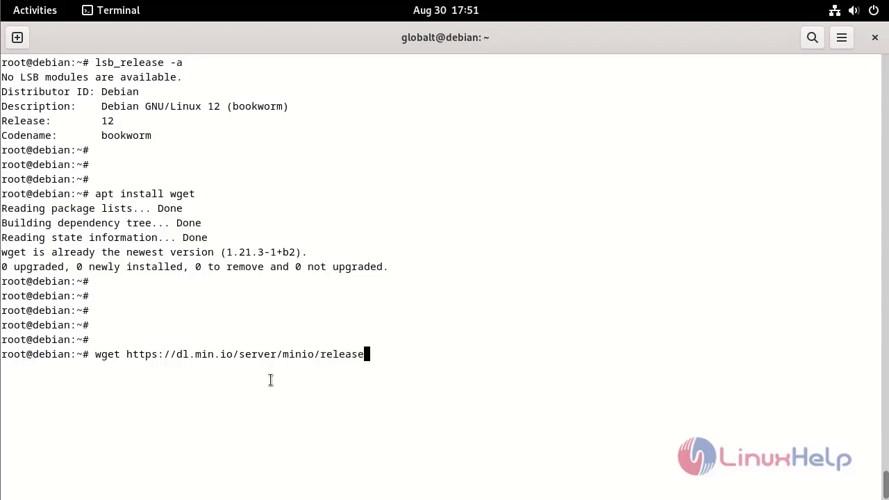
type("/")
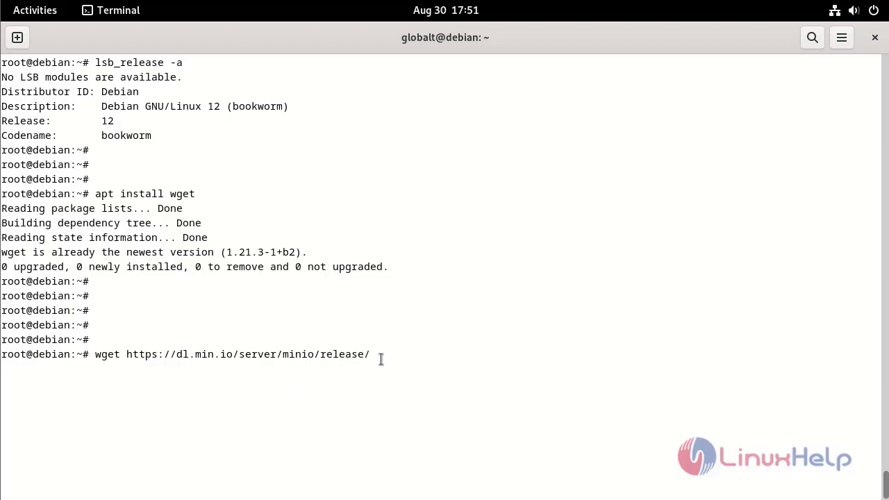
type("linux")
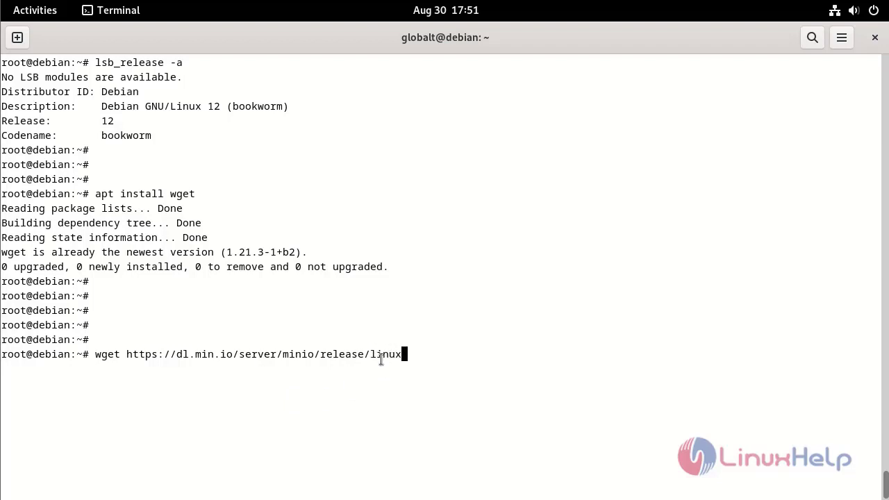
type("-amd6")
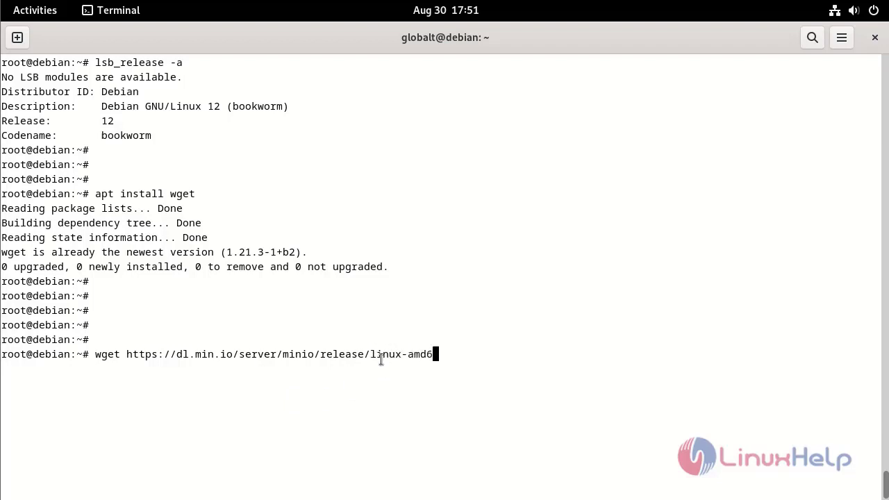
type("4/minio")
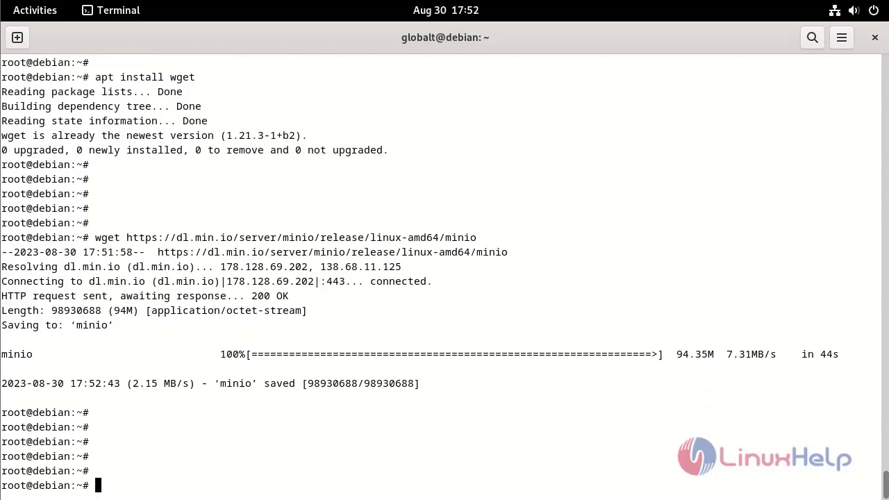
mouse_move(275, 470)
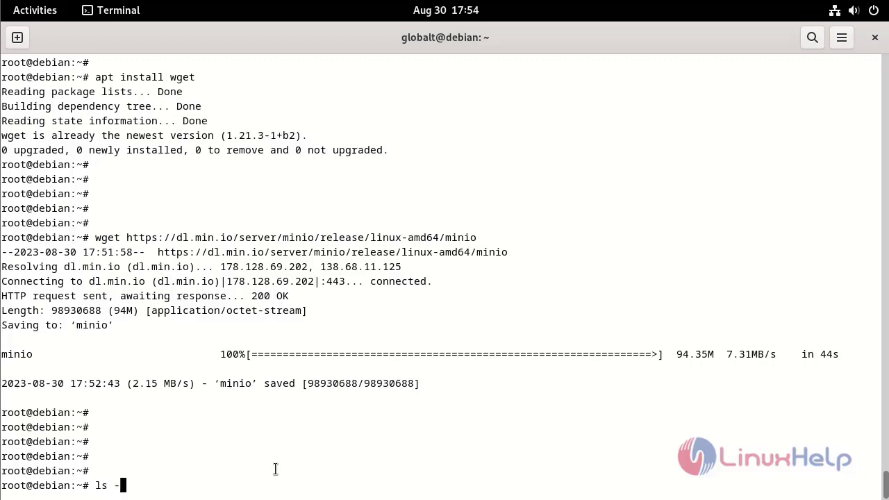
- Make minio executable with chmod +x and verify its -rwxr-xr-x permissions in a listing
key("Return")
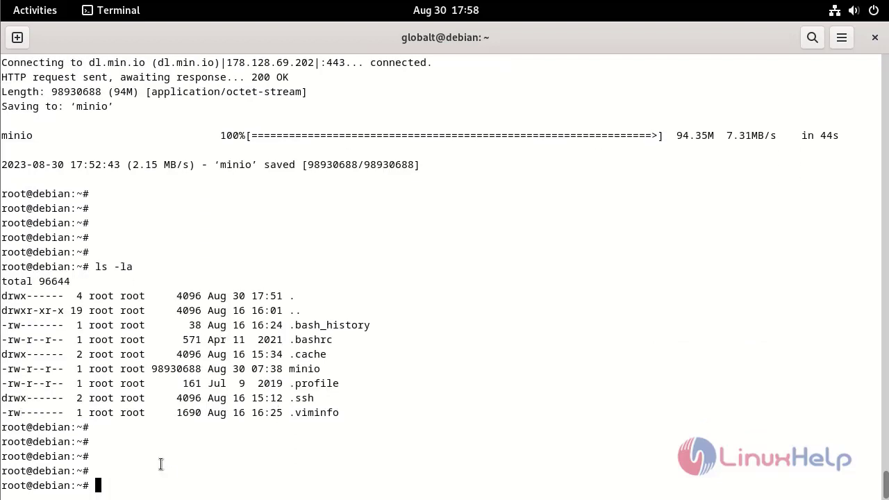
type("chmod")
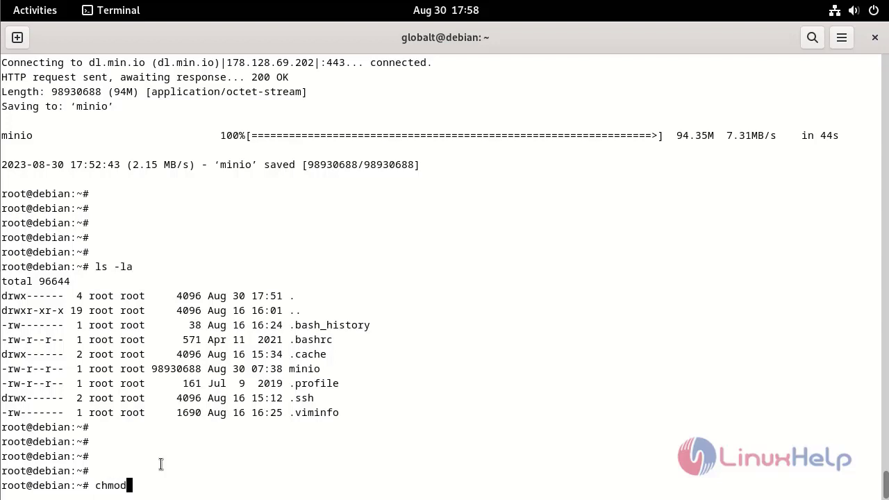
type("+x")
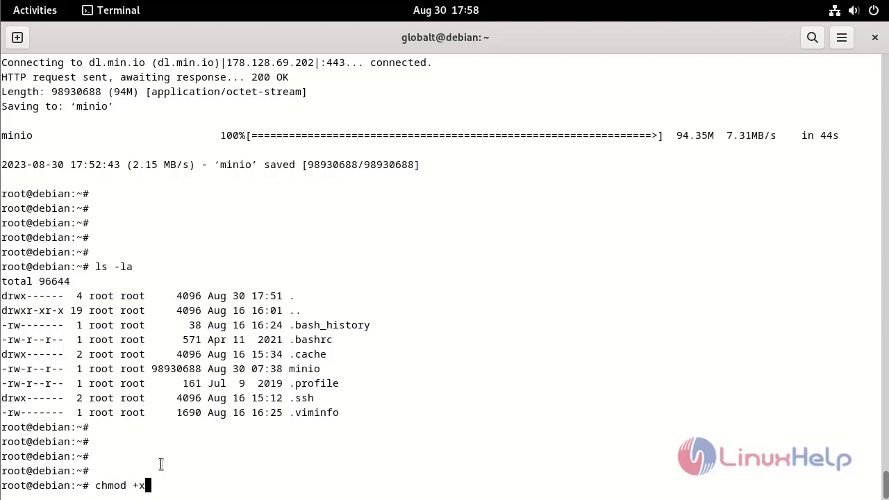
type("minio")
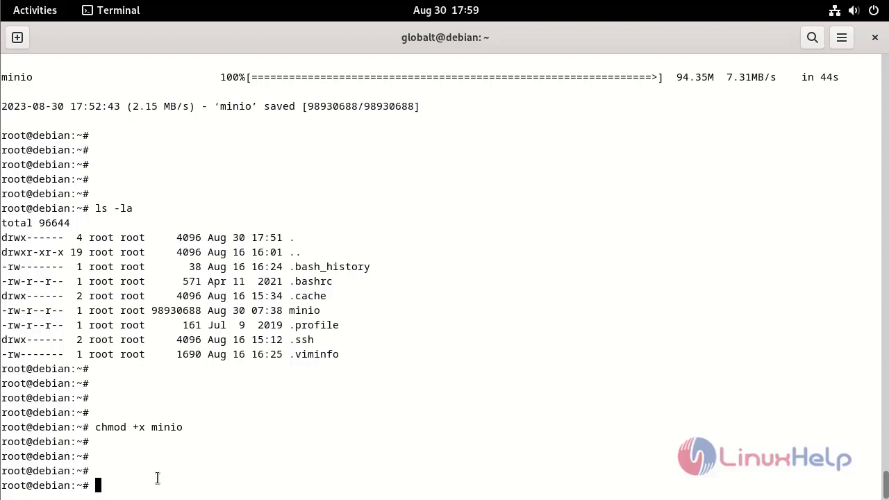
type("ls")
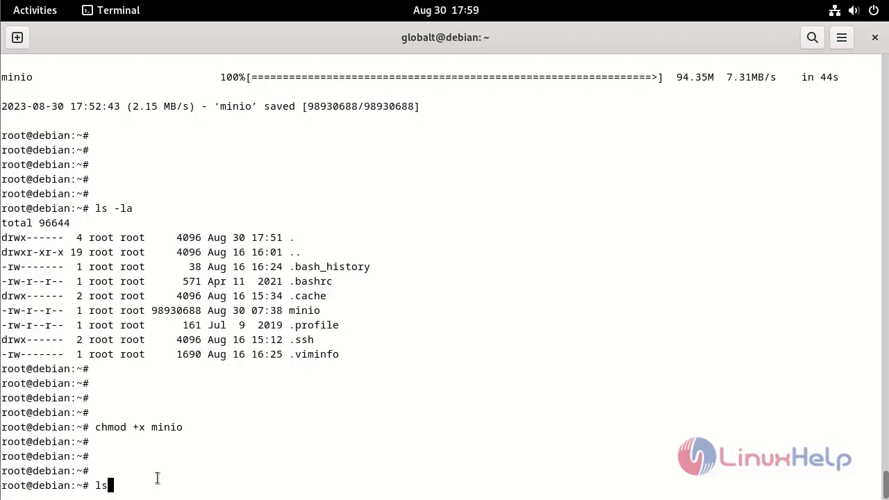
key("Return")
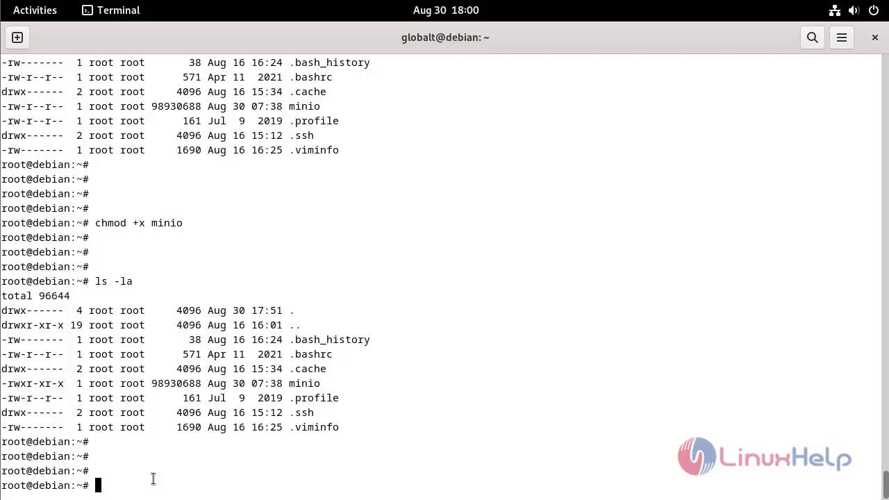
- Start the MinIO server on /minio and select the minioadmin root user and password
type("./mi")
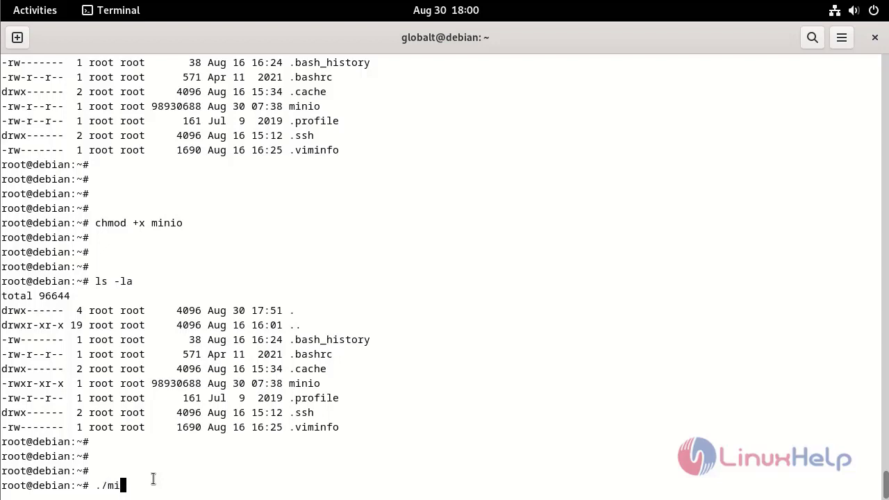
type("nio server")
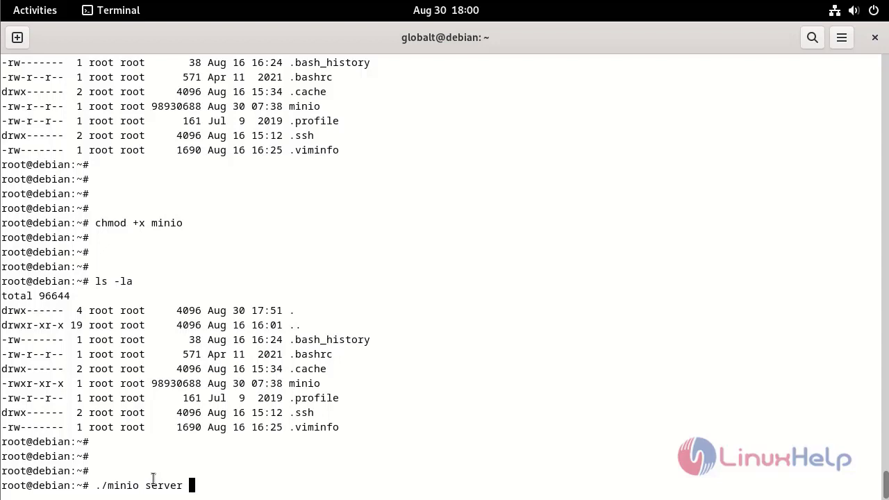
type("/m")
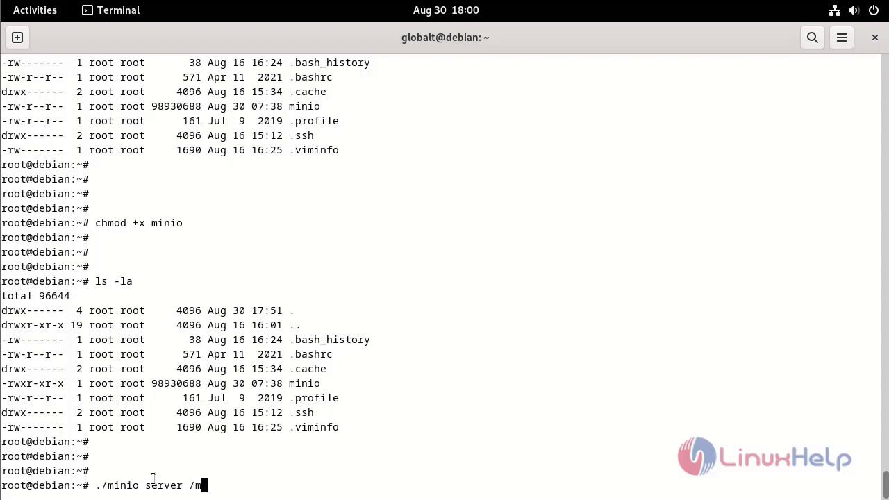
type("nio")
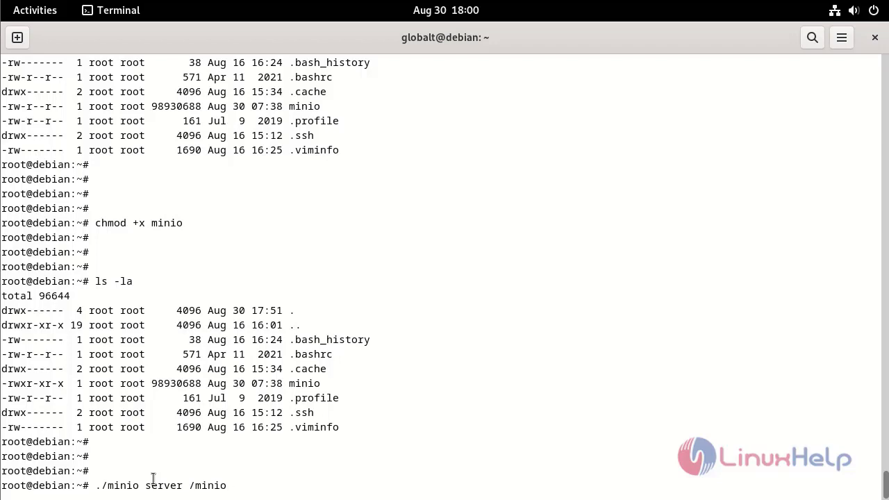
key("Return")
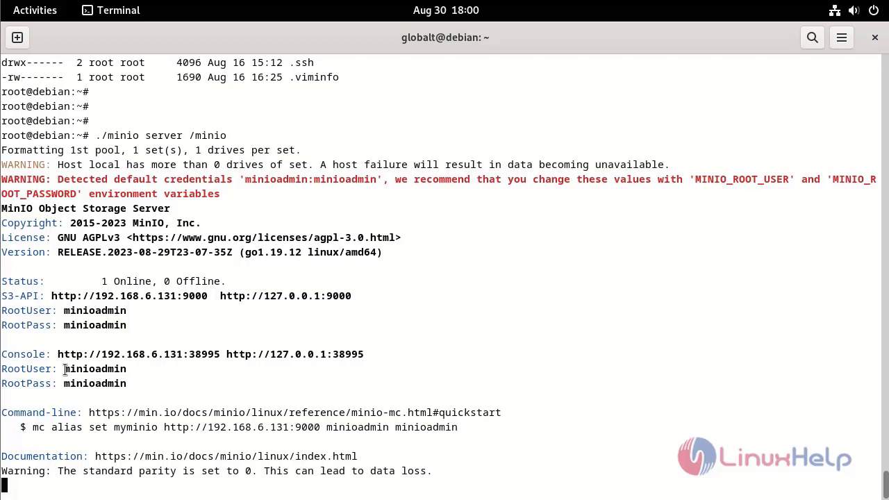
double_click(94, 369)
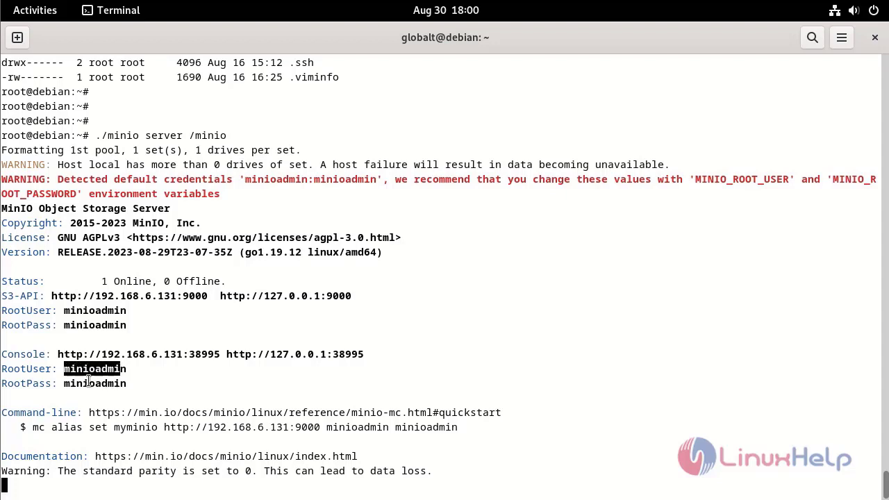
double_click(95, 383)
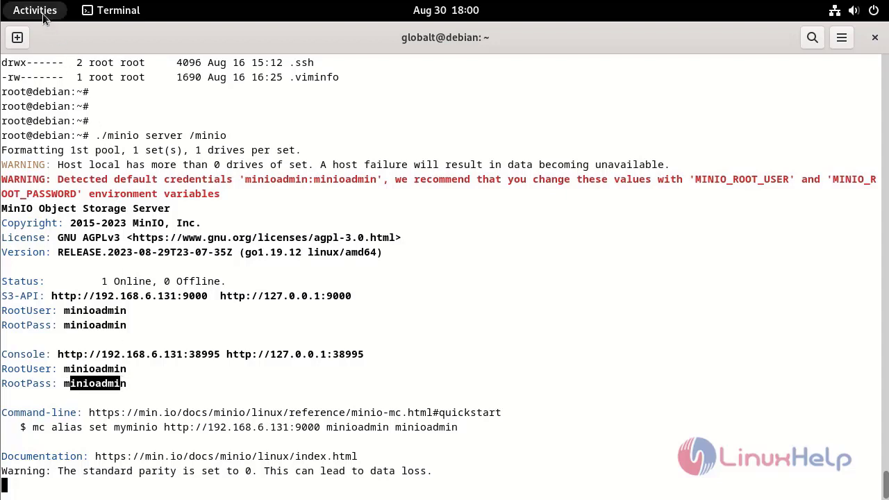
left_click(35, 10)
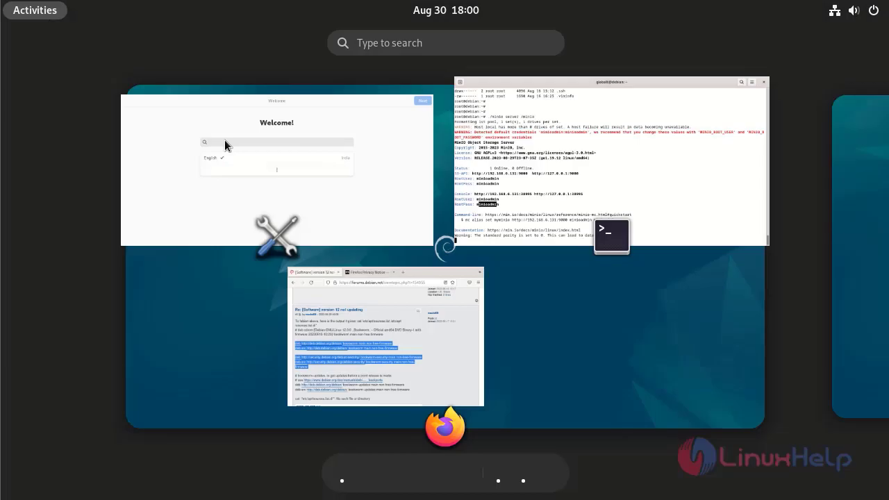
left_click(444, 424)
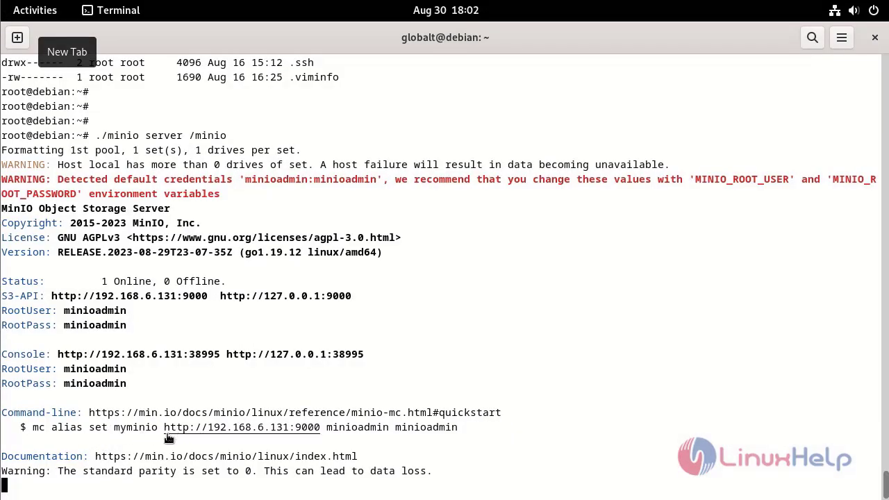
double_click(243, 427)
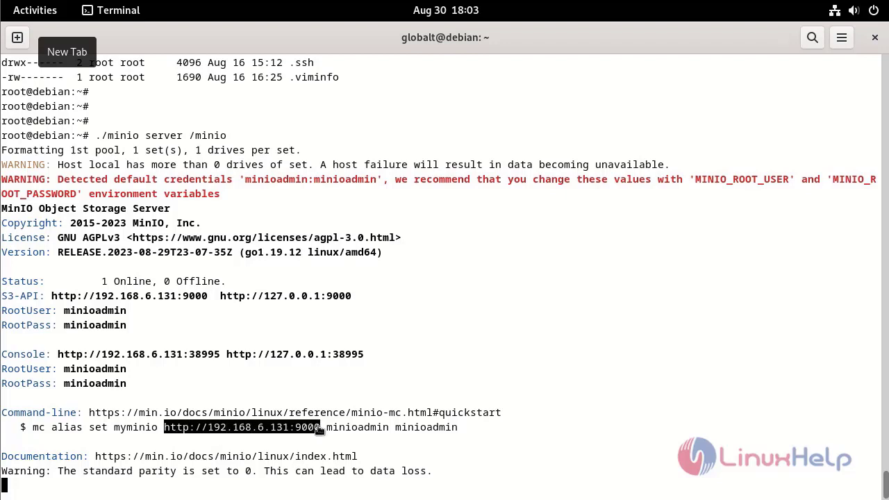
left_click(35, 9)
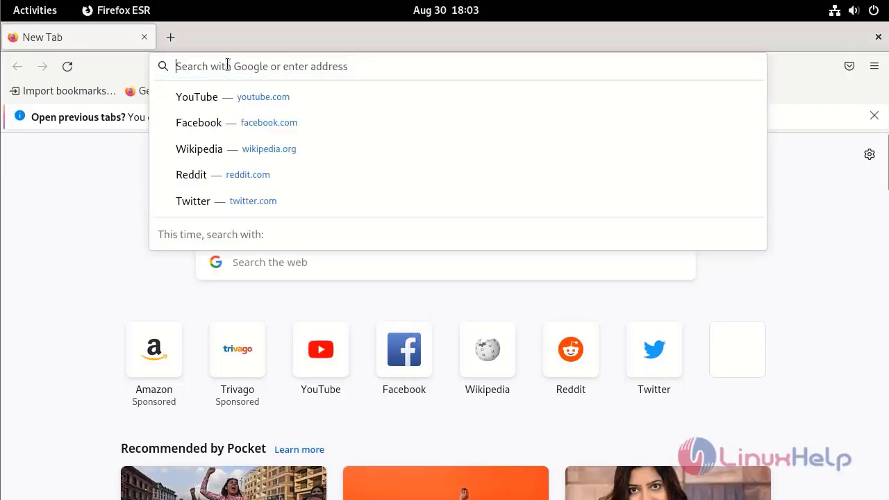
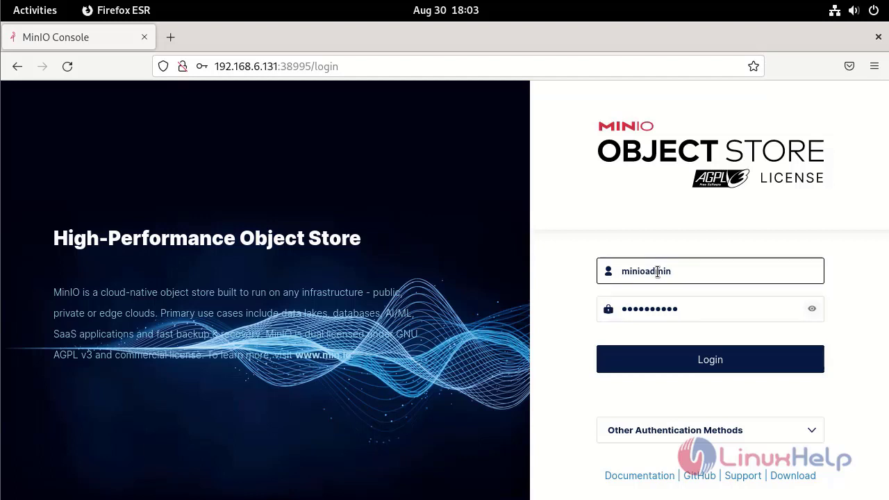
left_click(710, 359)
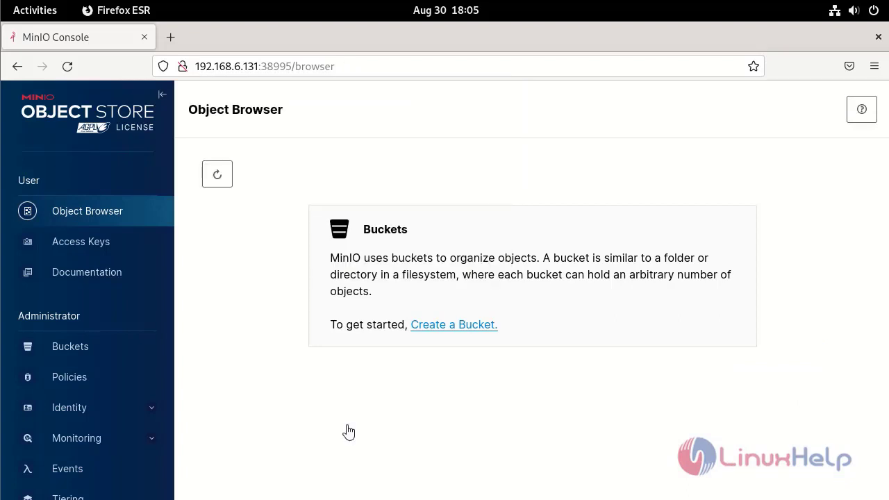
mouse_move(339, 405)
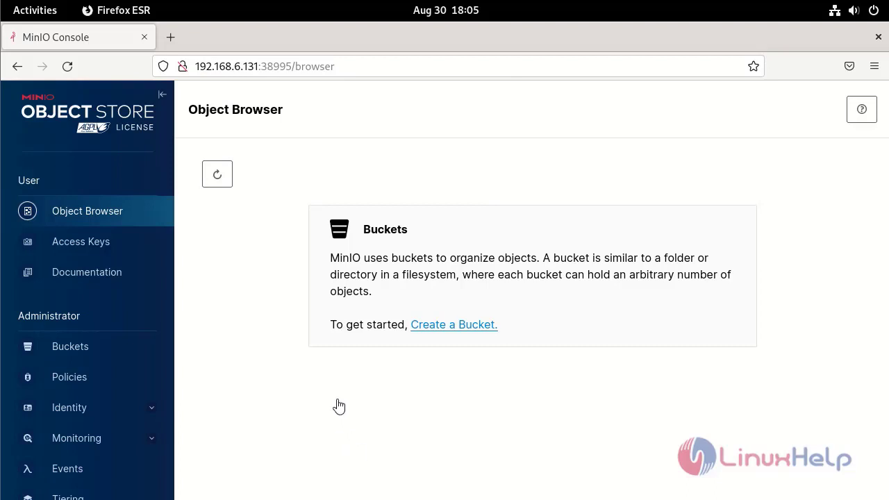